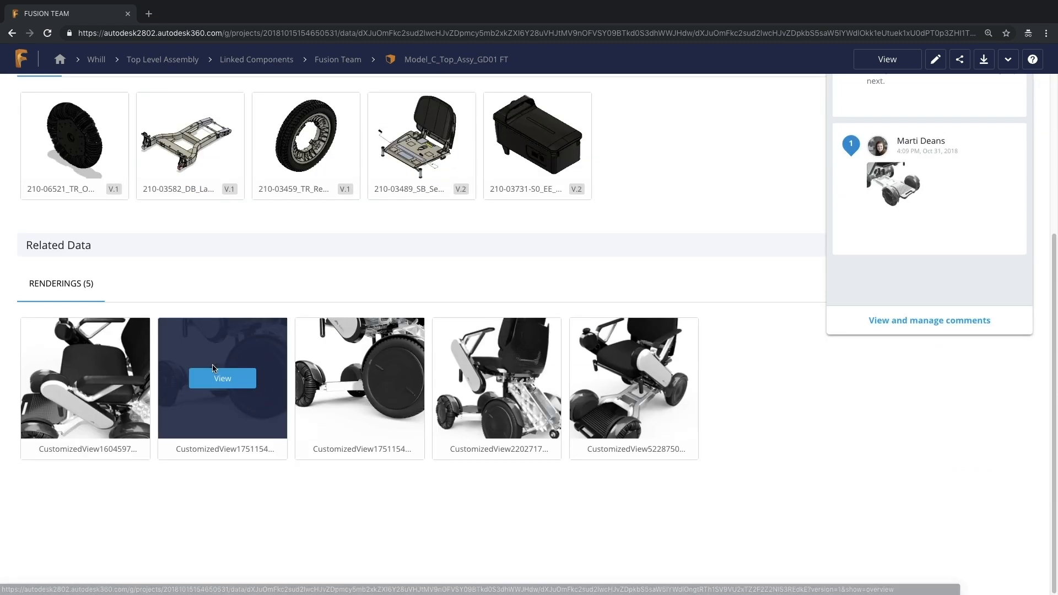
Step: Preview the second wheelchair rendering at full size, then close the preview
left_click(222, 378)
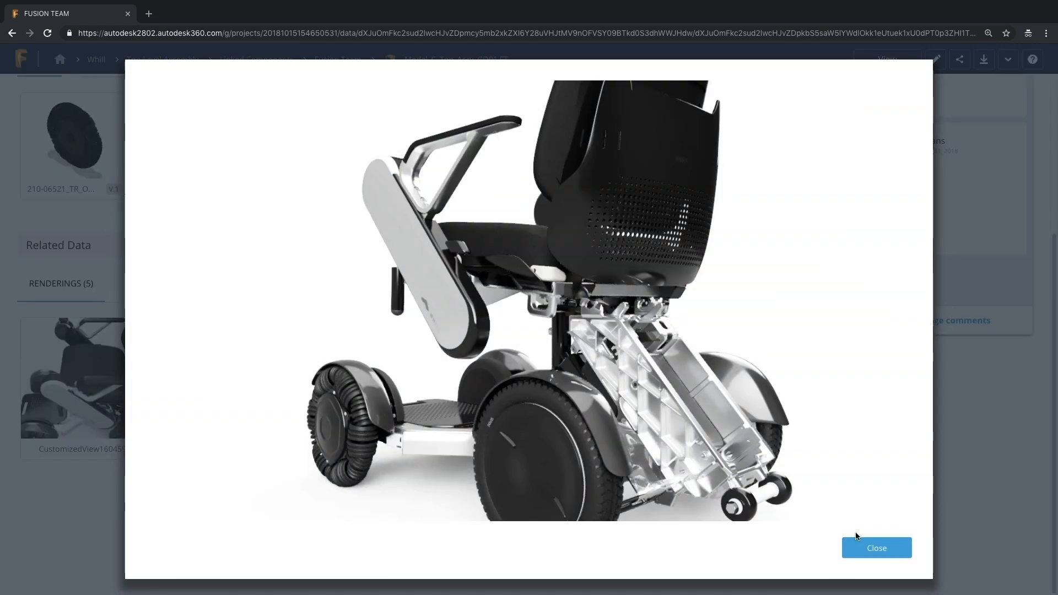
left_click(875, 547)
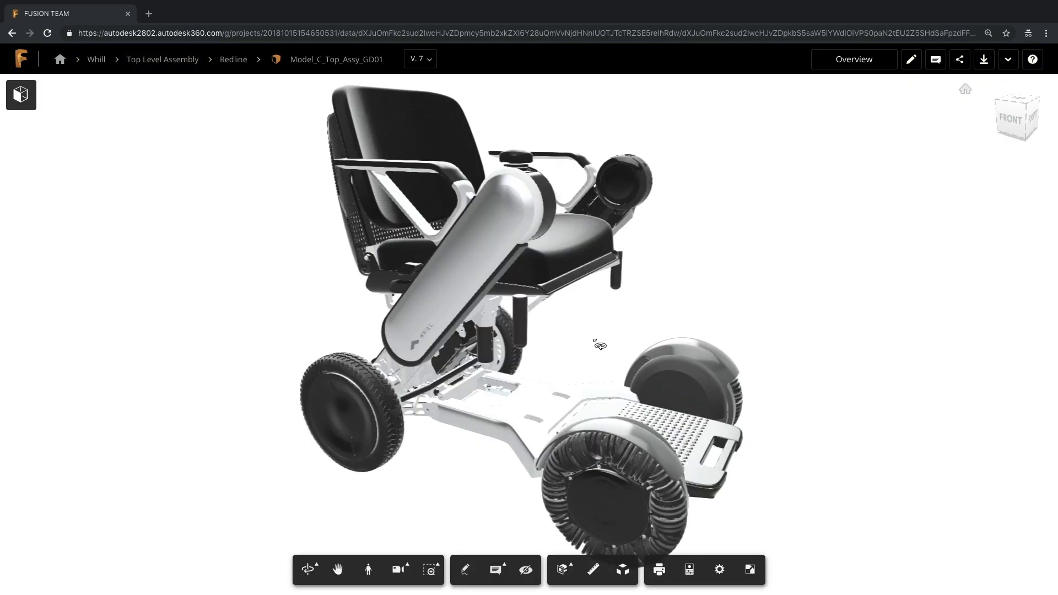